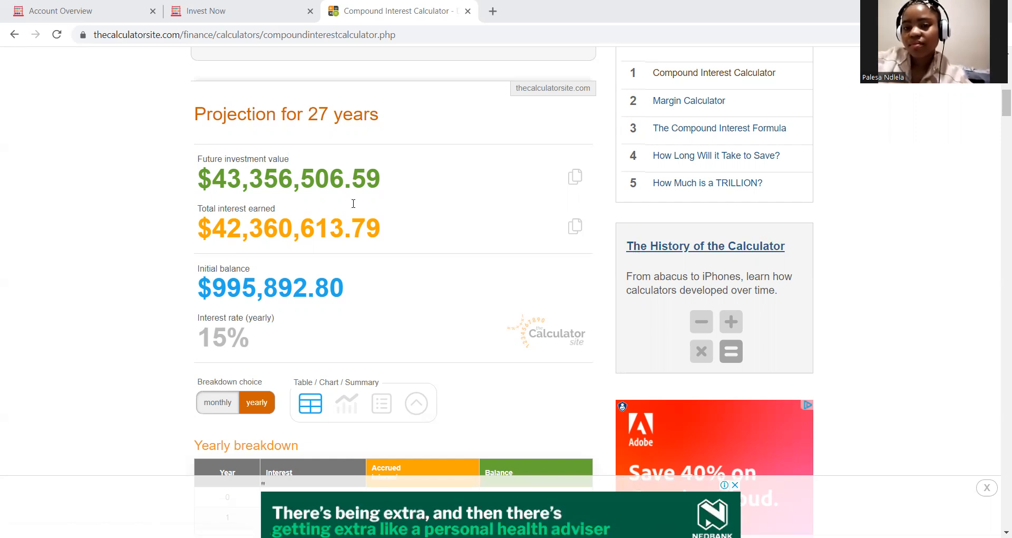
mouse_move(160, 197)
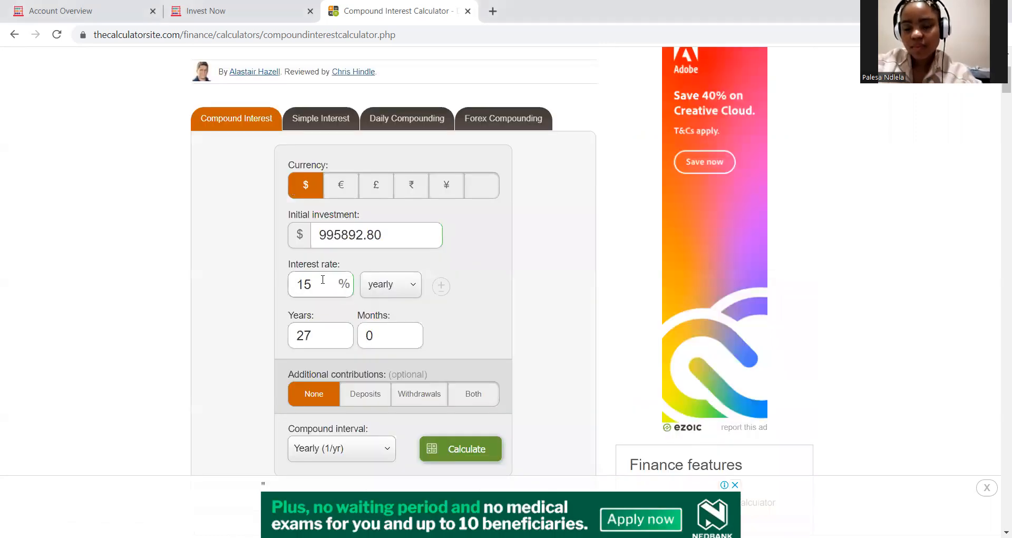
- Change the interest rate to 8% and recalculate, yielding $7,955,252.90 future value
type("8")
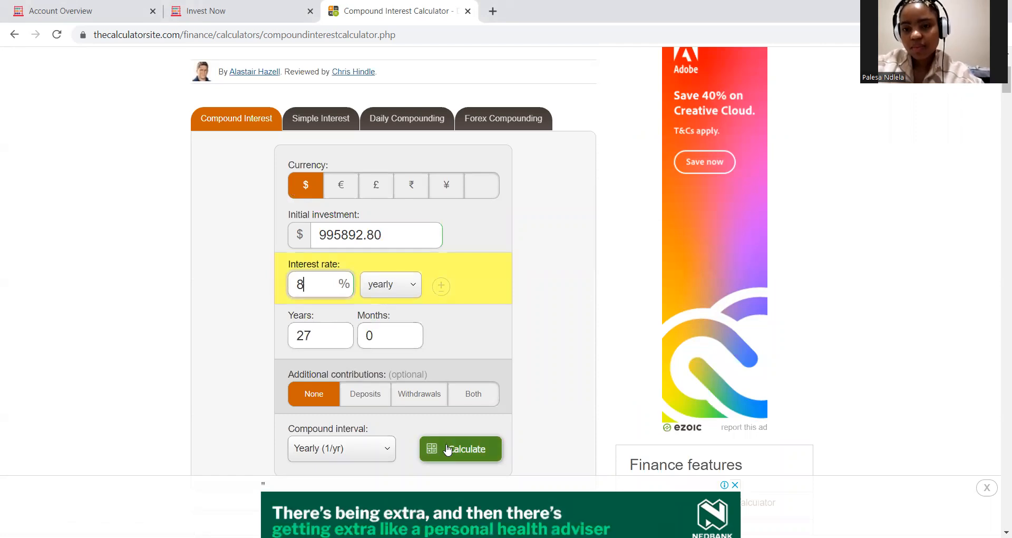
left_click(460, 448)
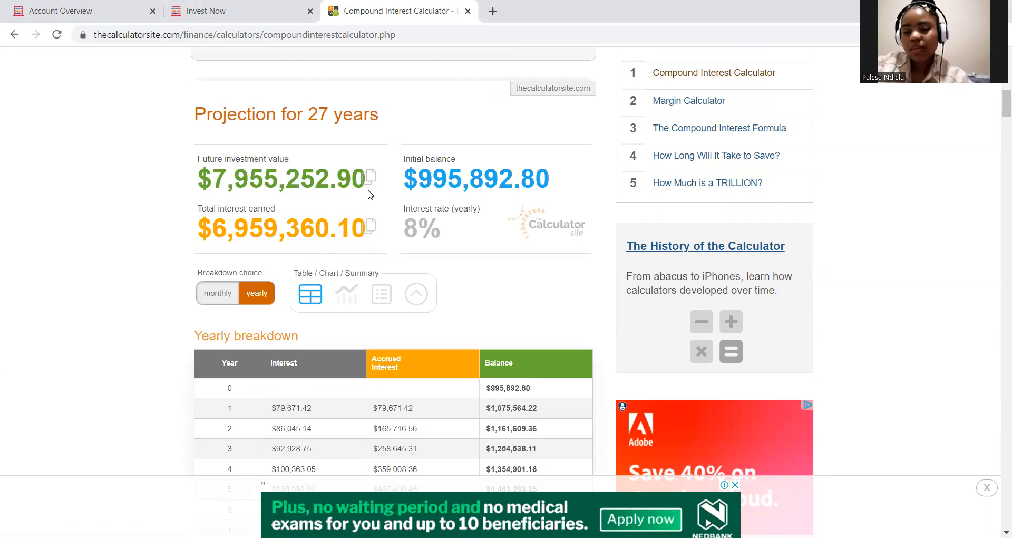
left_click_drag(201, 179, 371, 179)
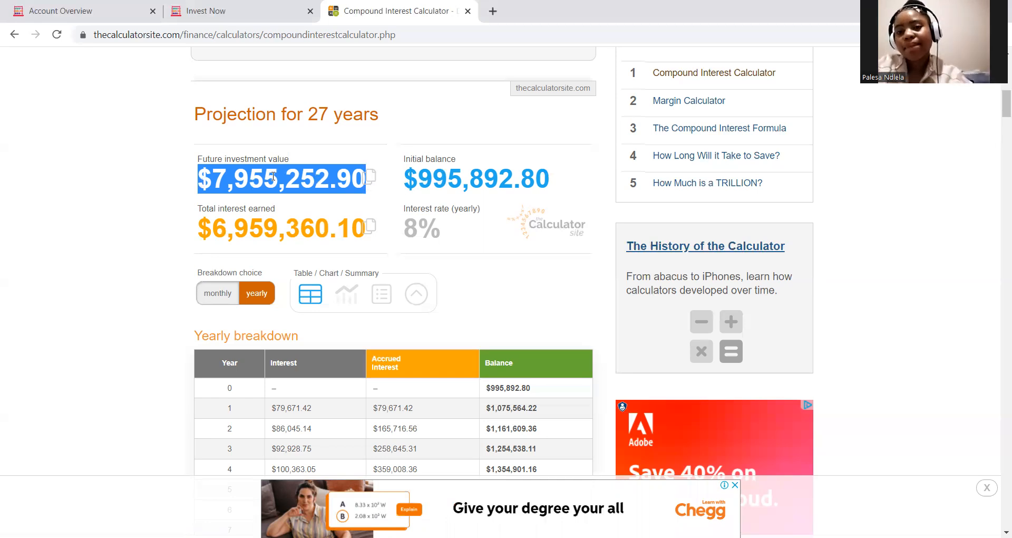
mouse_move(137, 161)
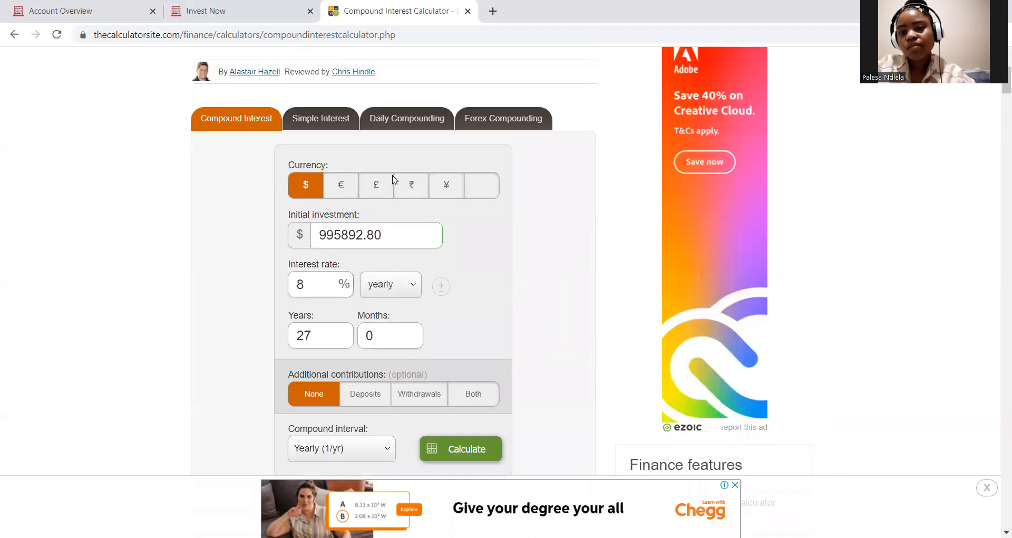
triple_click(376, 234)
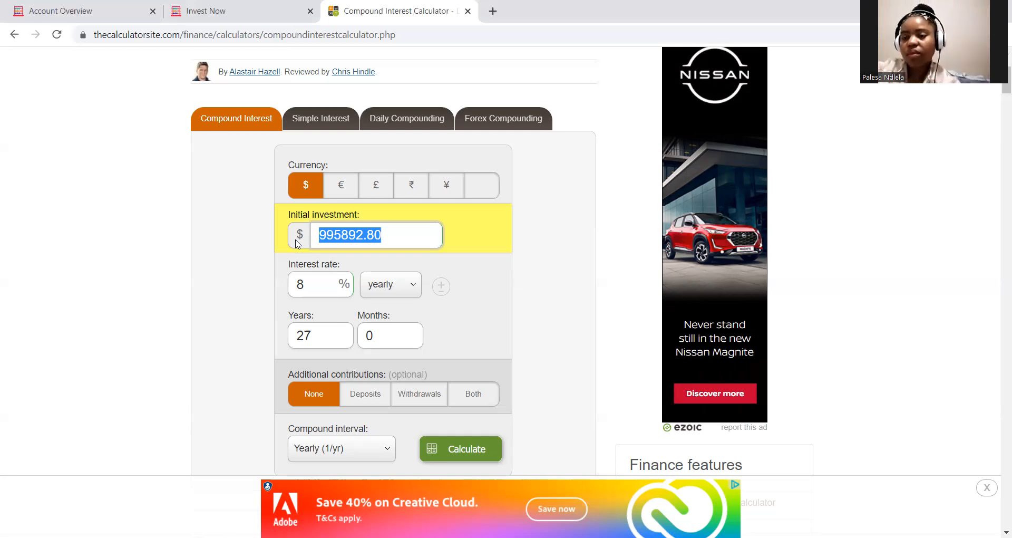
- Click Calculate on the $995,892.80, 8%, 27-year form; no new result appears
left_click(461, 449)
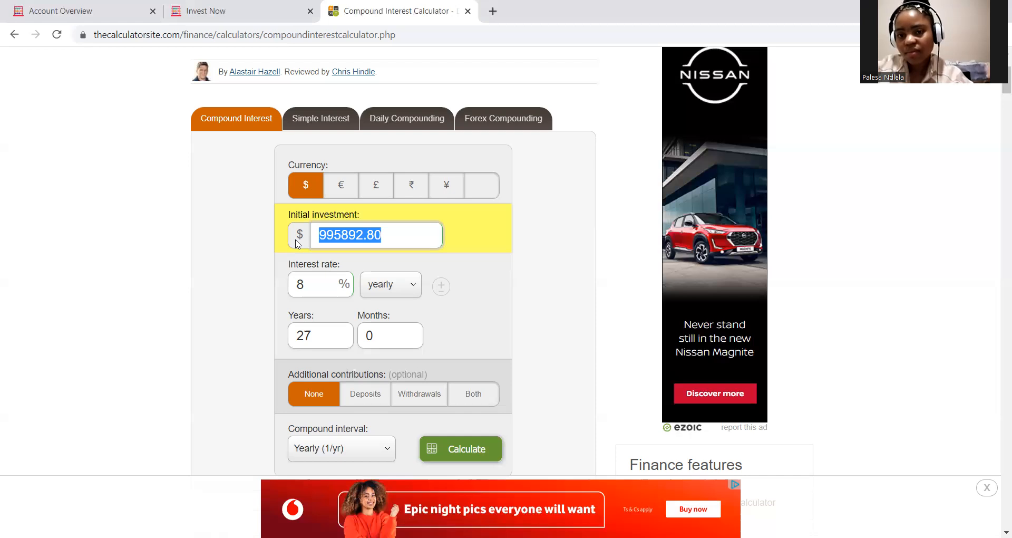
- Enter 64000 as the initial investment and clear the years entry
type("64000")
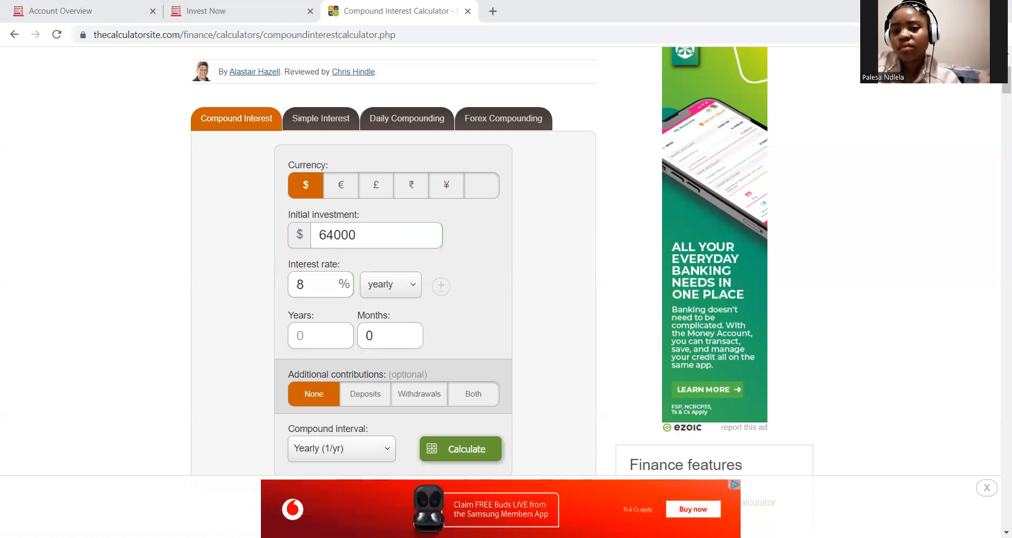
mouse_move(269, 282)
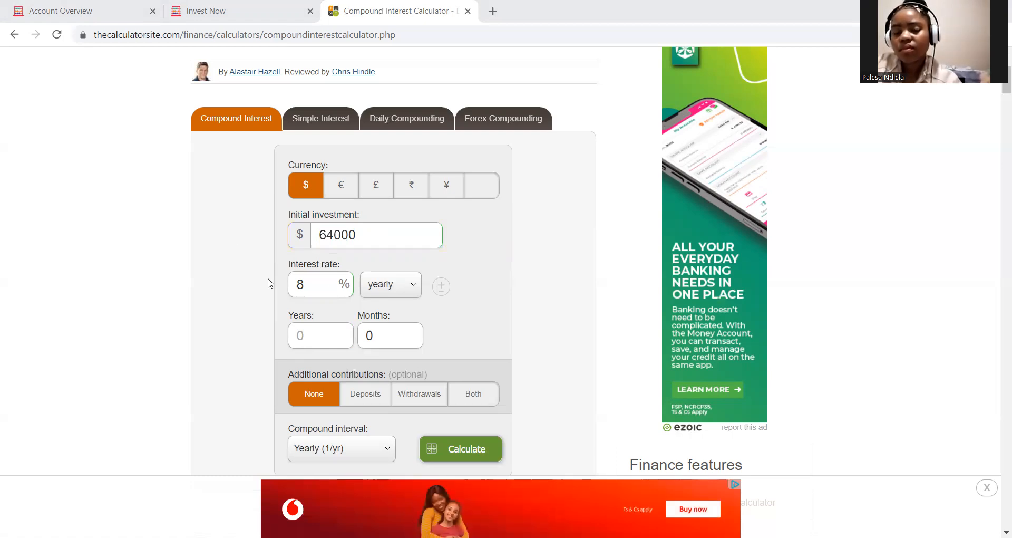
- Enter 32 in the Years field
left_click(320, 336)
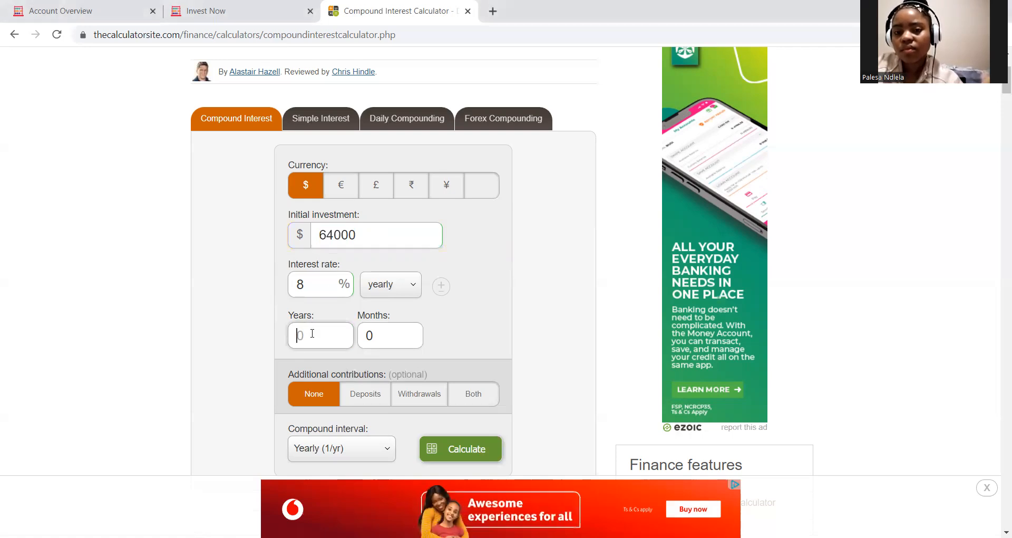
type("32")
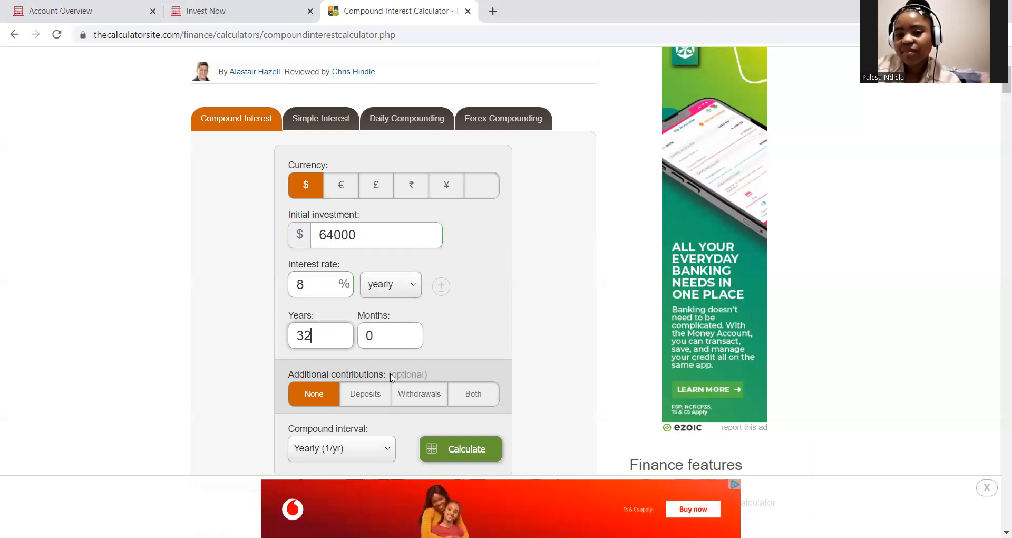
mouse_move(567, 304)
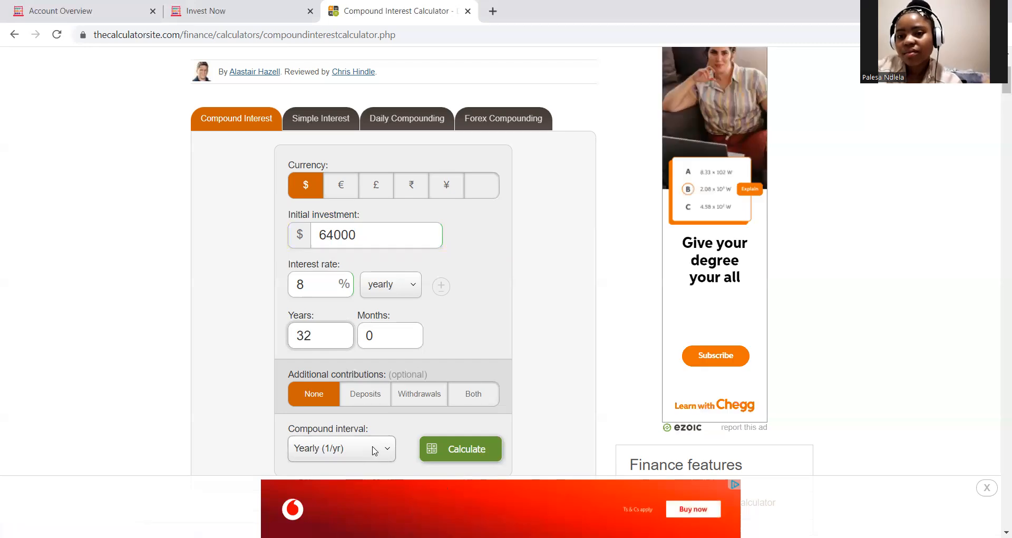
mouse_move(365, 394)
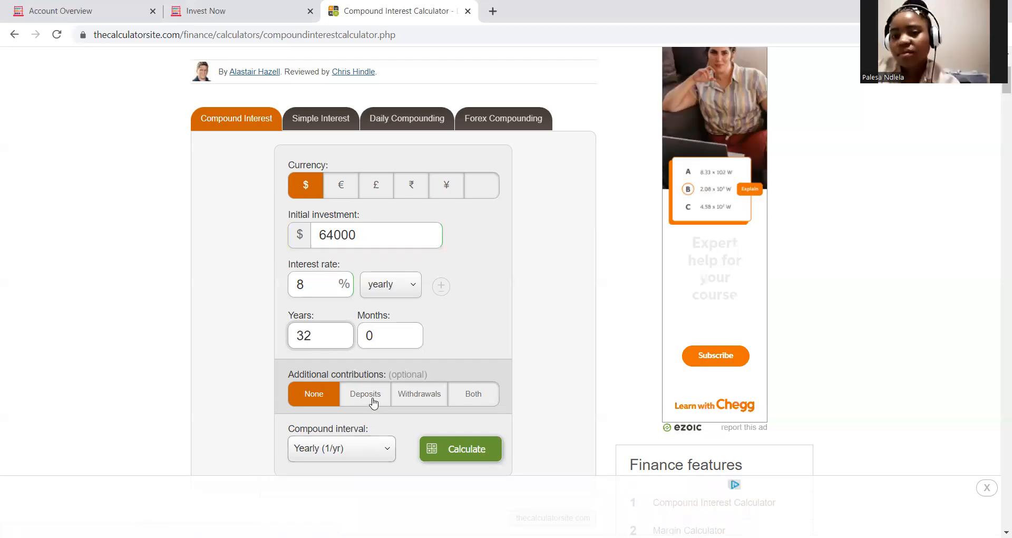
left_click(365, 393)
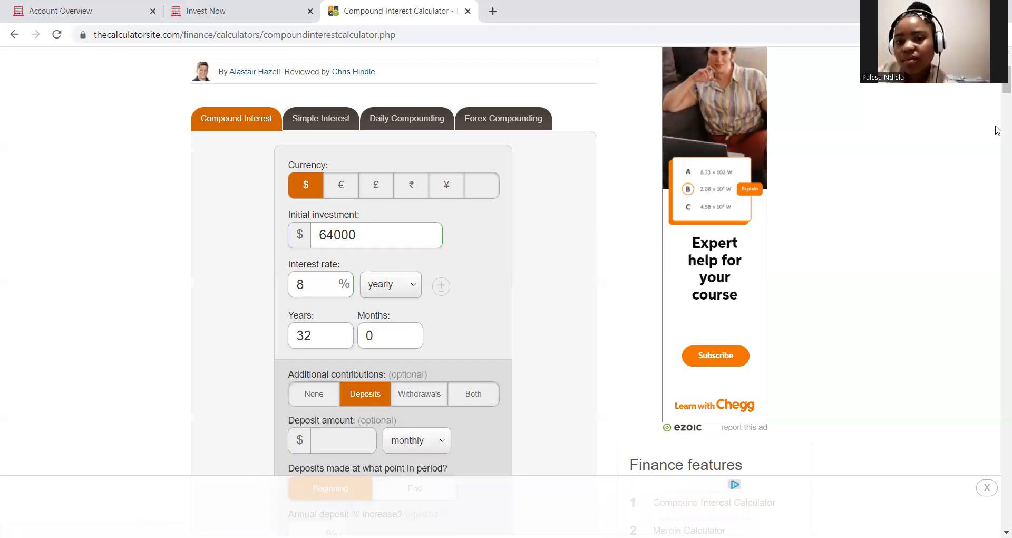
scroll("down", 3)
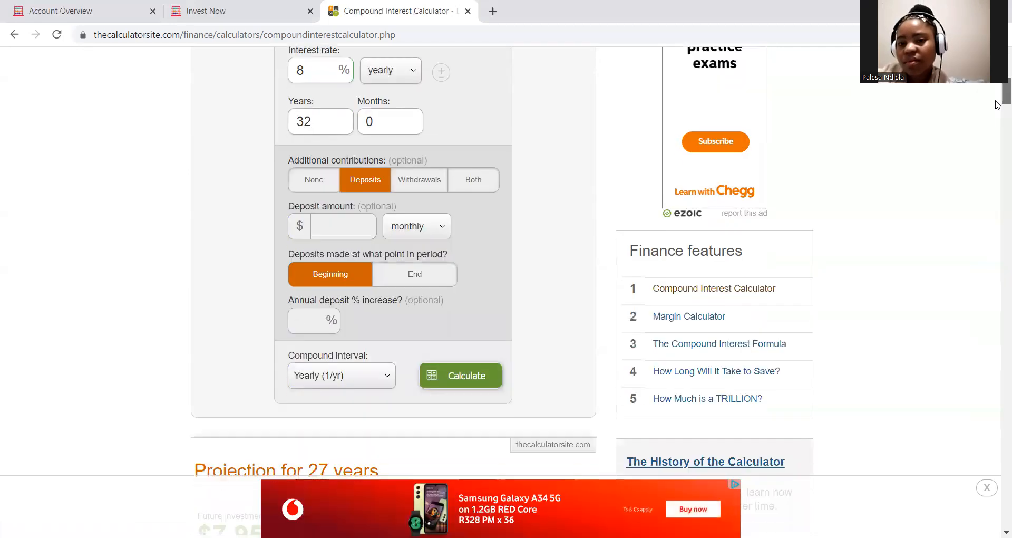
left_click(343, 227)
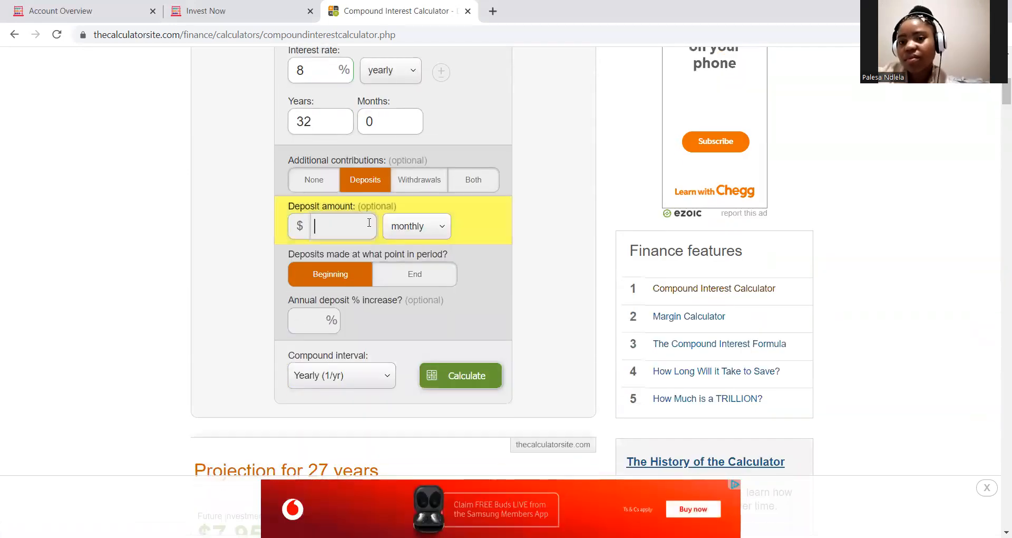
type("64000")
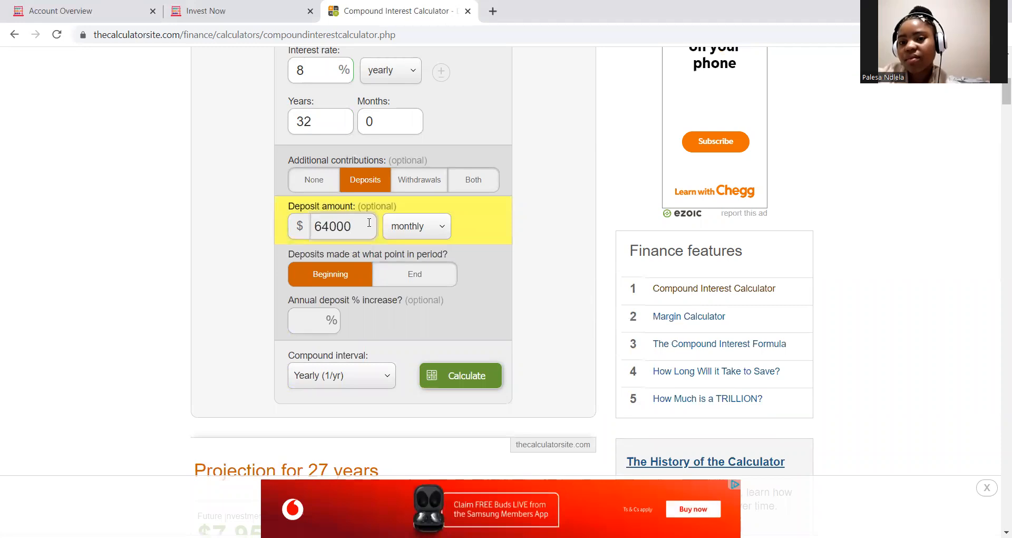
left_click(417, 225)
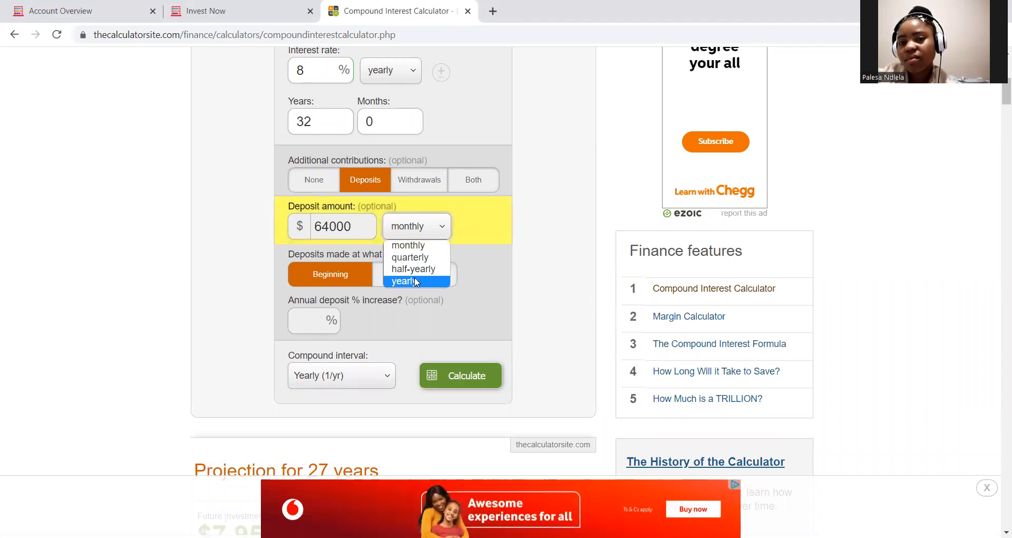
left_click(403, 281)
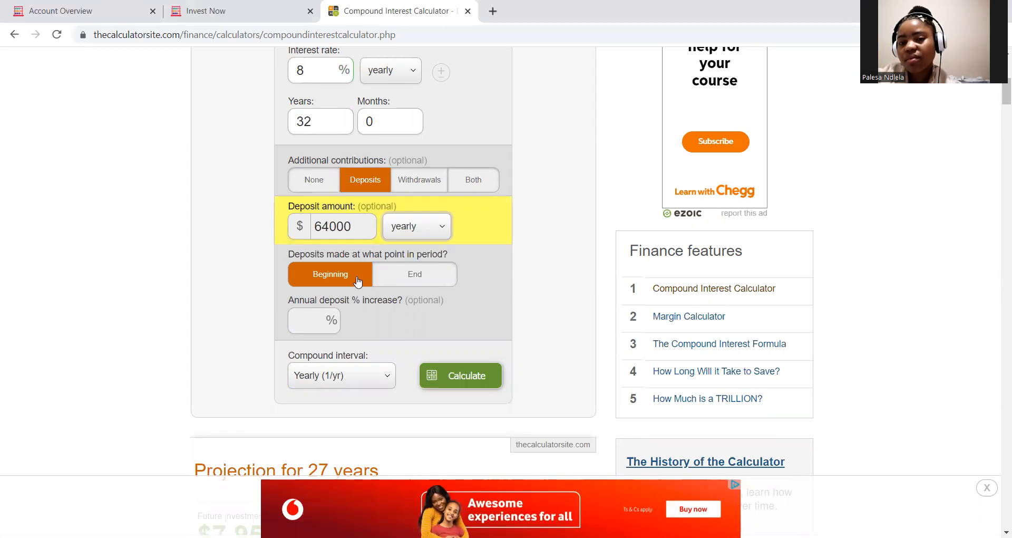
left_click(415, 274)
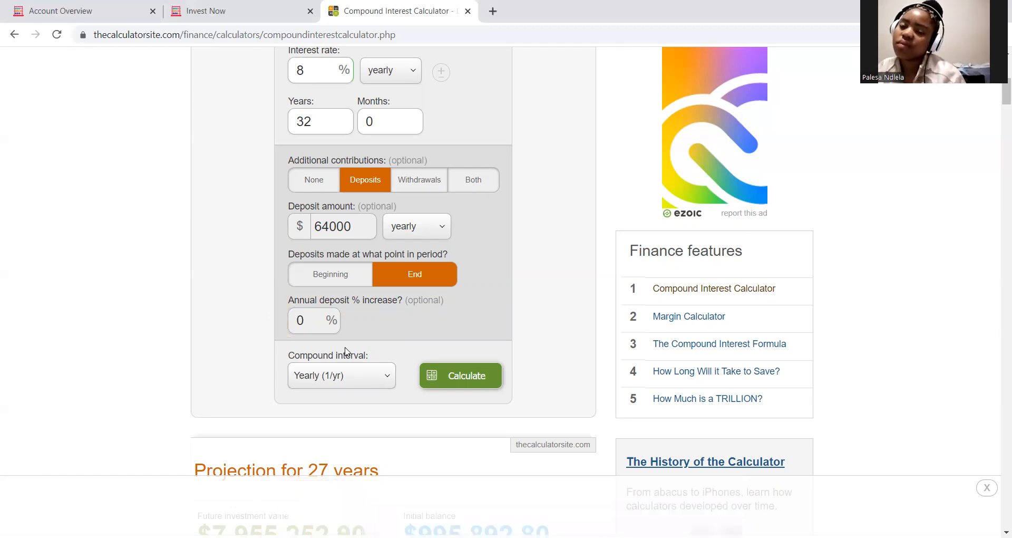
left_click(460, 375)
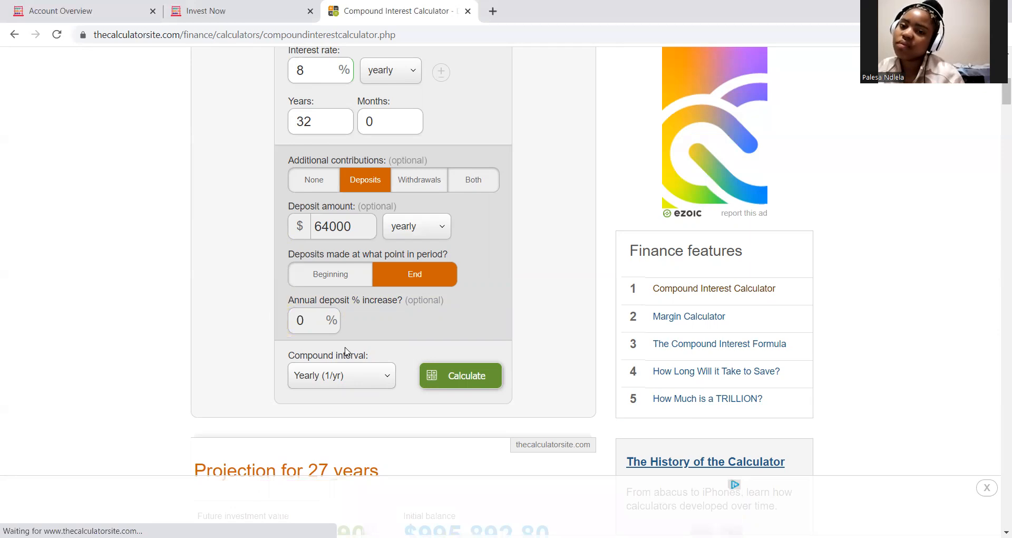
left_click(460, 375)
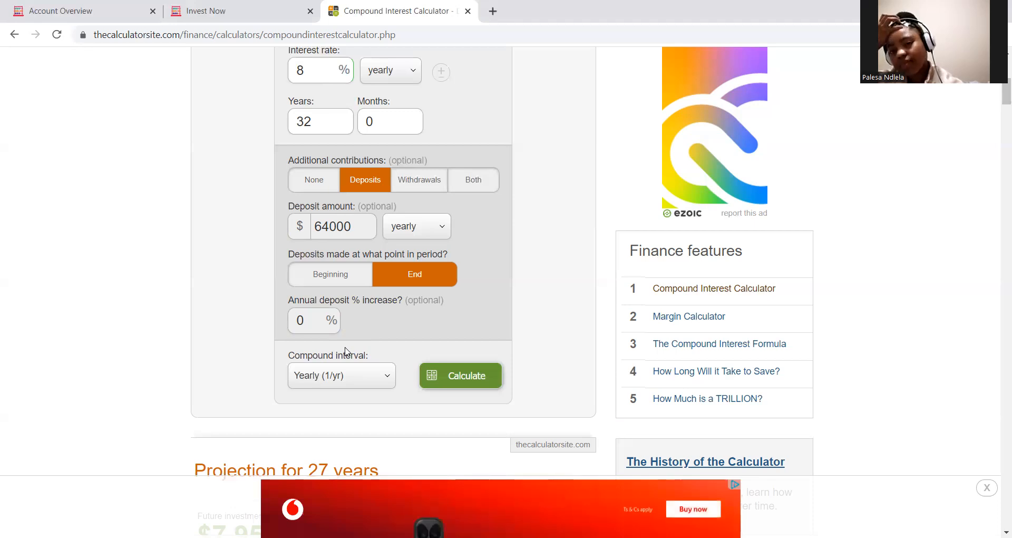
left_click(345, 226)
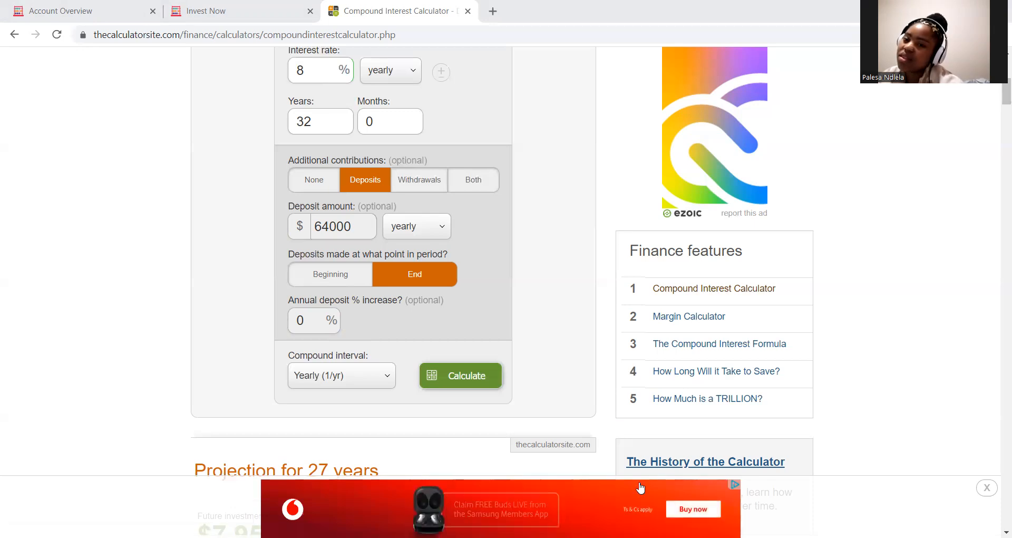
mouse_move(234, 150)
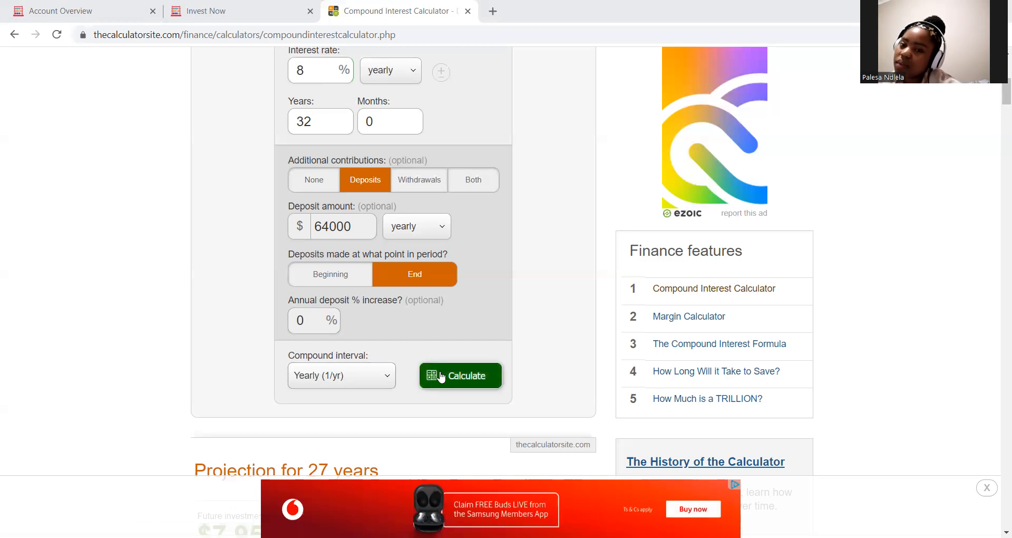
- Calculate the 32-year projection: $9,340,839.71 future value, $7,228,839.71 interest
left_click(460, 375)
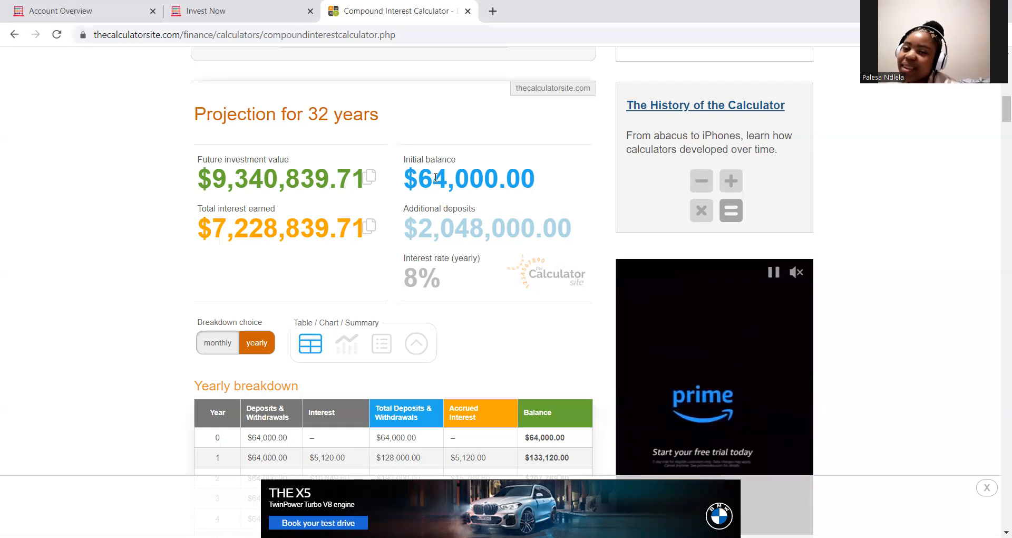
left_click(773, 272)
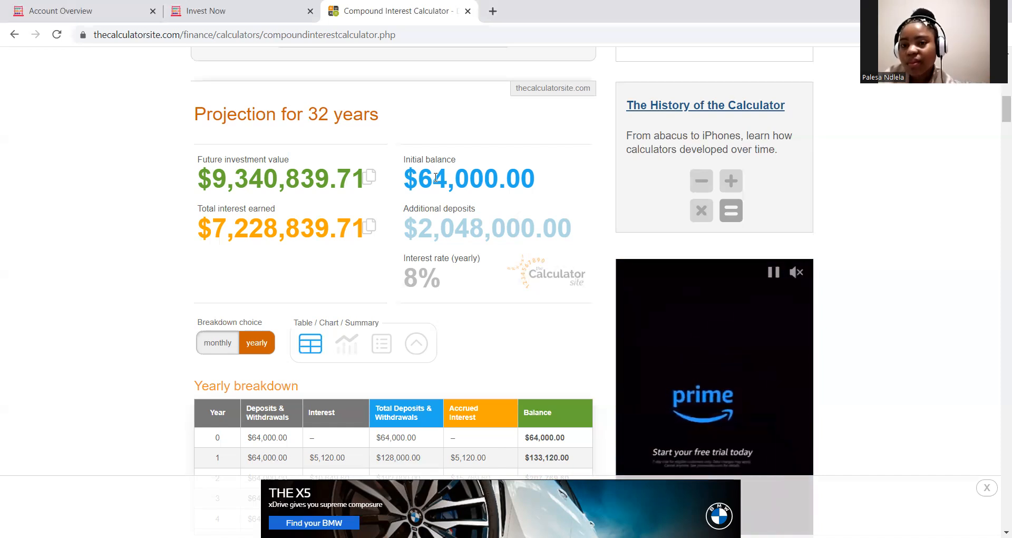
left_click(774, 272)
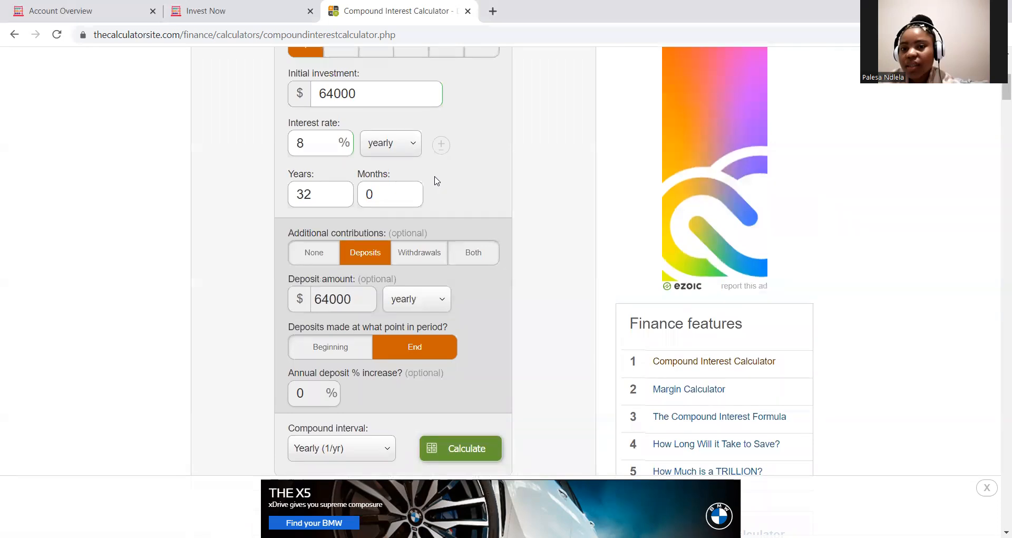
scroll("down", 3)
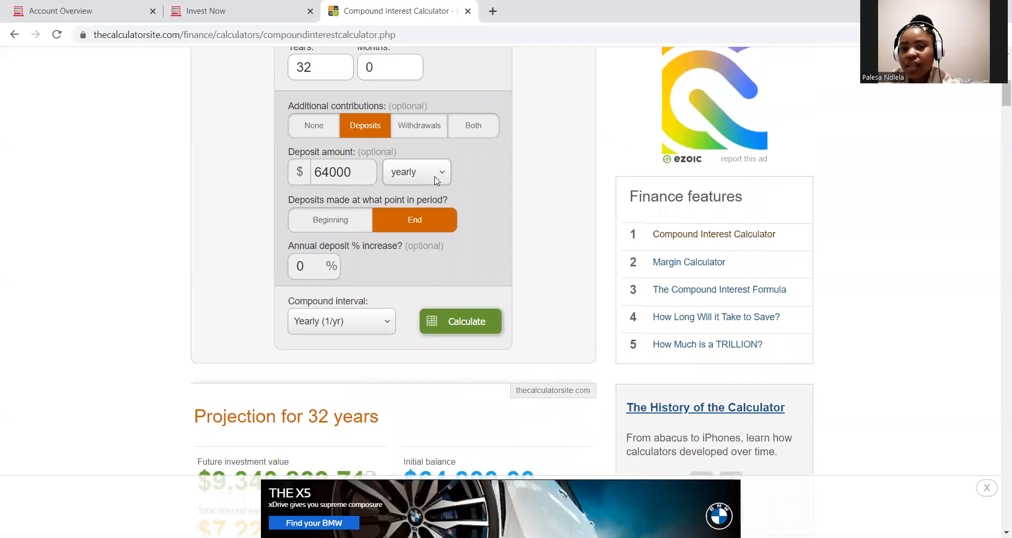
scroll("up", 3)
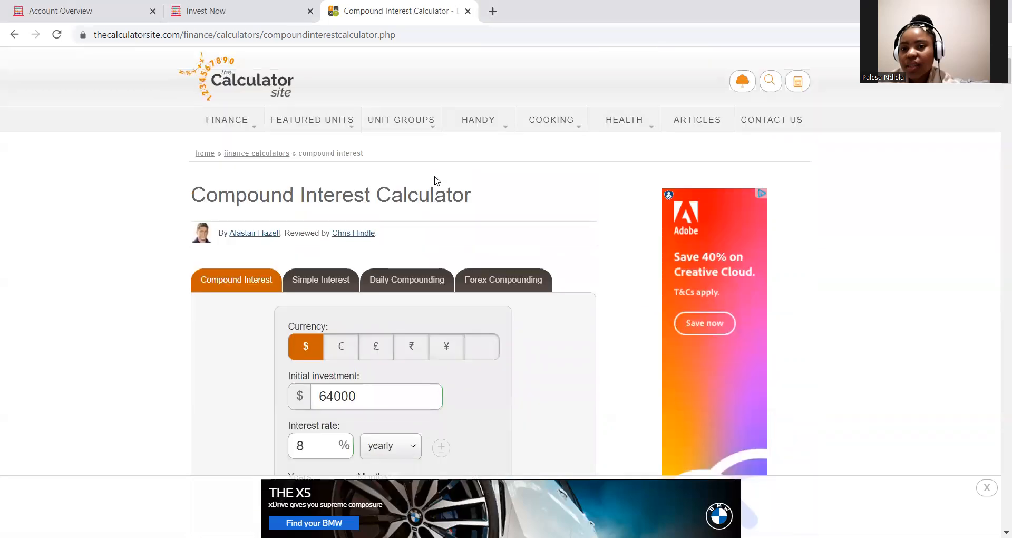